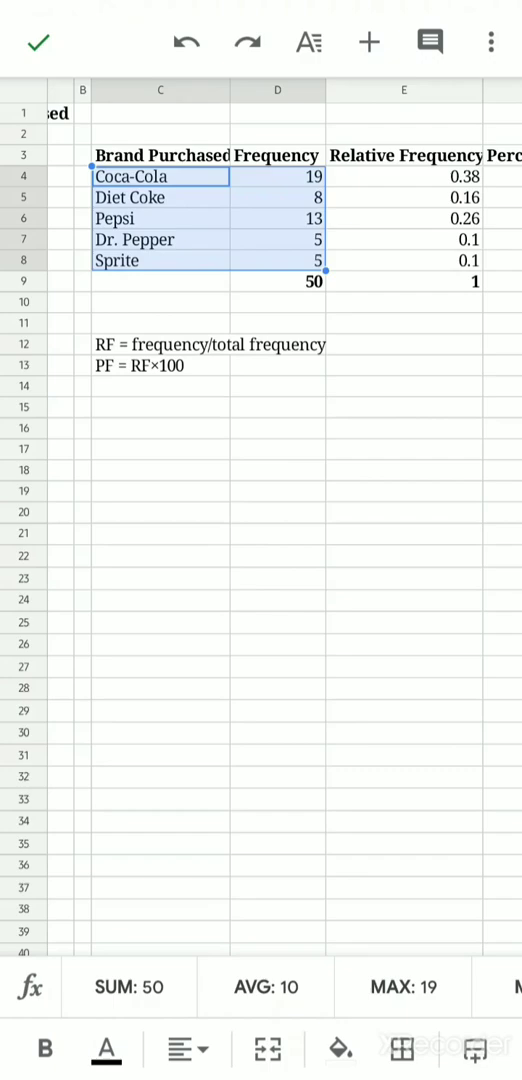
# - Open the Explore panel from the more-options menu for the selected C3:D8 data
pyautogui.click(492, 42)
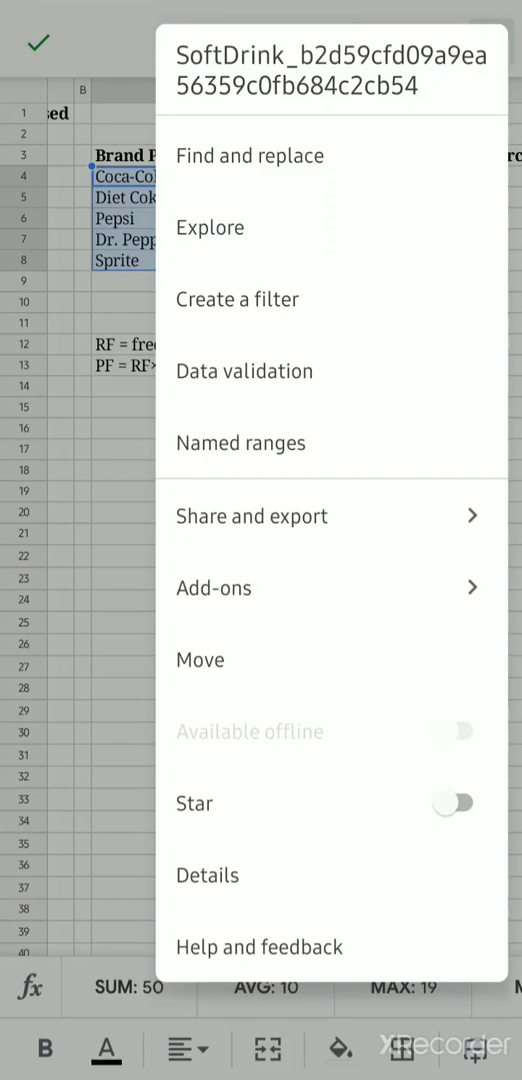
pyautogui.click(210, 228)
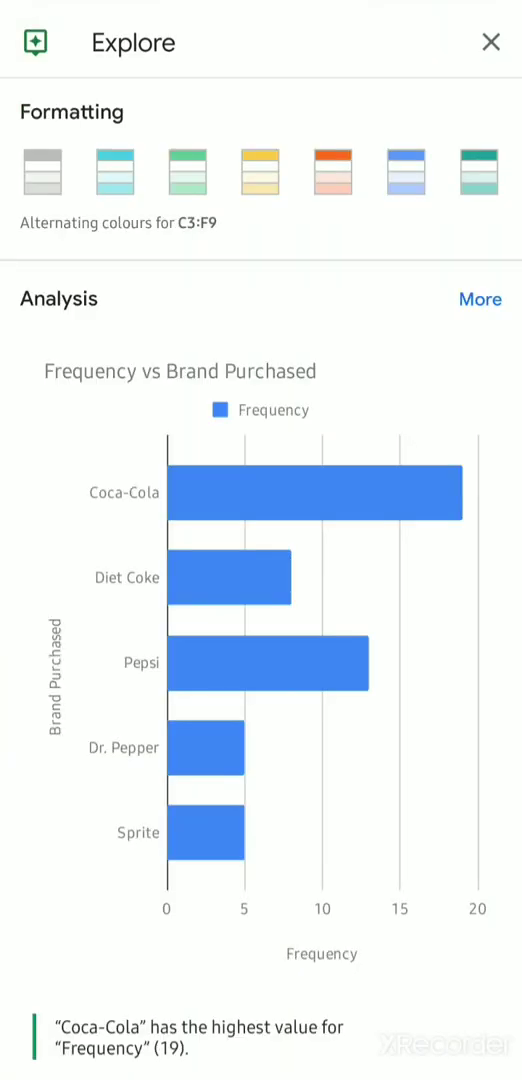
# - Show all suggested analysis charts via More next to Analysis
pyautogui.click(480, 300)
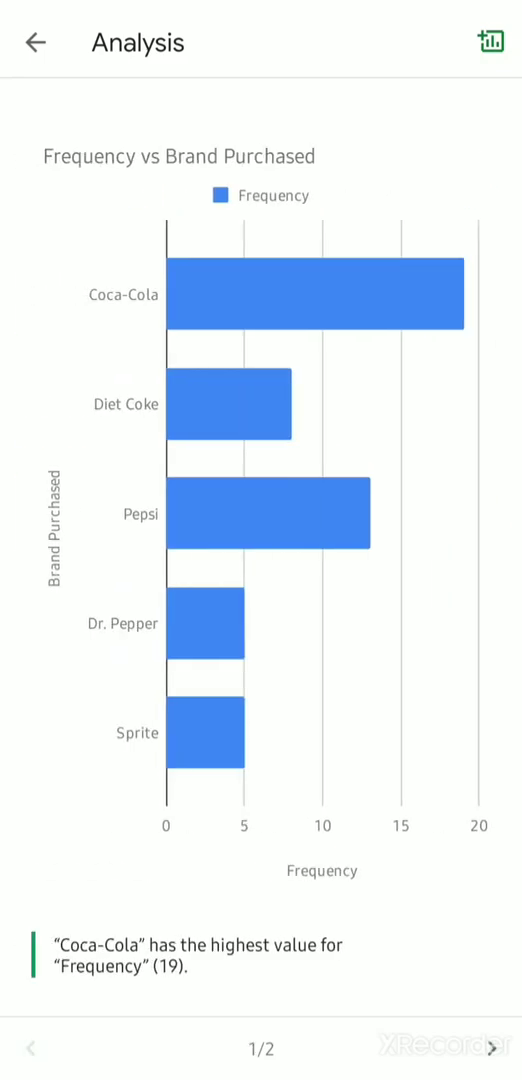
# - Move to the suggested Frequency pie chart and insert it below the data table
pyautogui.click(496, 1048)
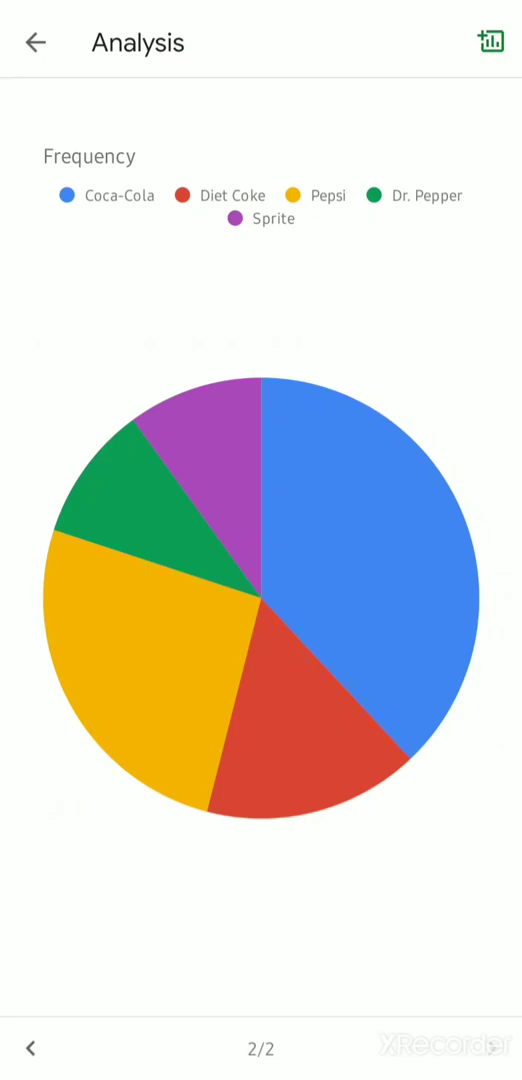
pyautogui.click(36, 42)
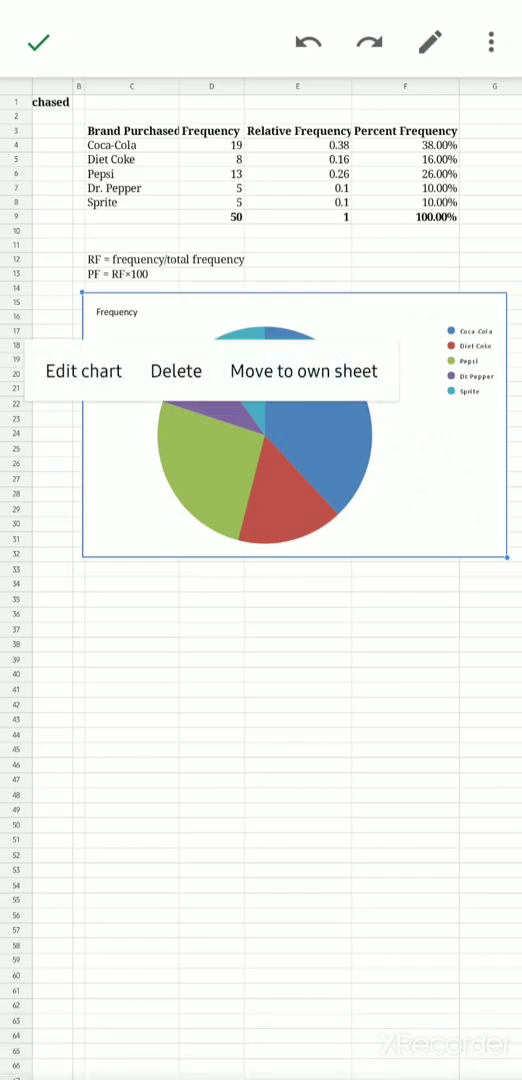
# - Edit the inserted pie chart and show its list of available chart types
pyautogui.click(84, 372)
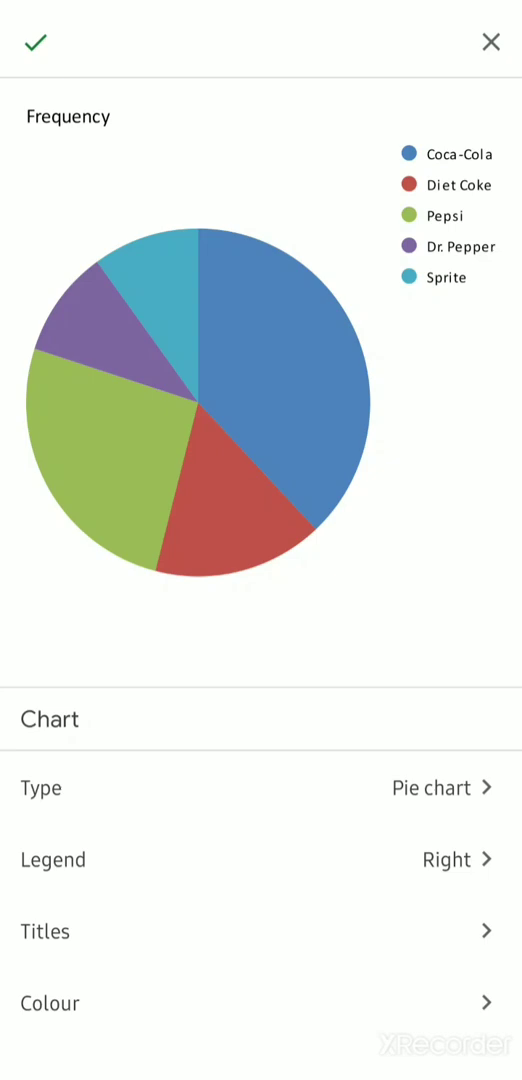
pyautogui.click(260, 788)
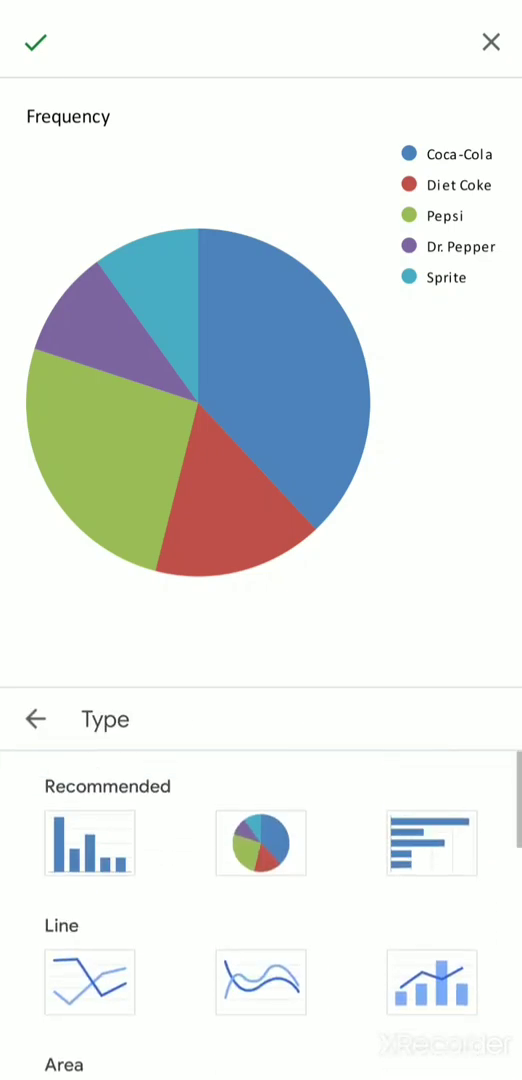
# - Preview the data as line, column, bar, doughnut and 3D pie charts
pyautogui.scroll(-3)
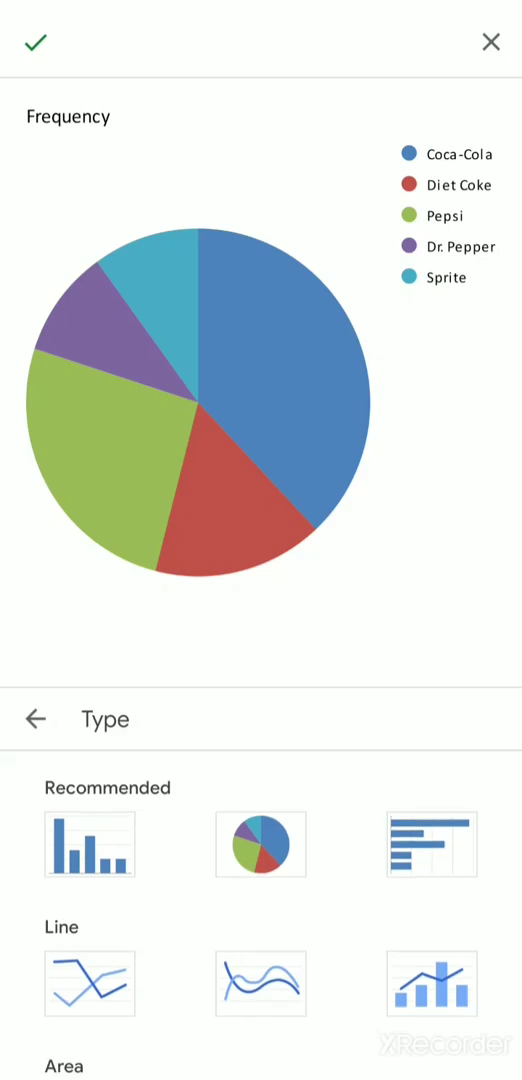
pyautogui.click(260, 920)
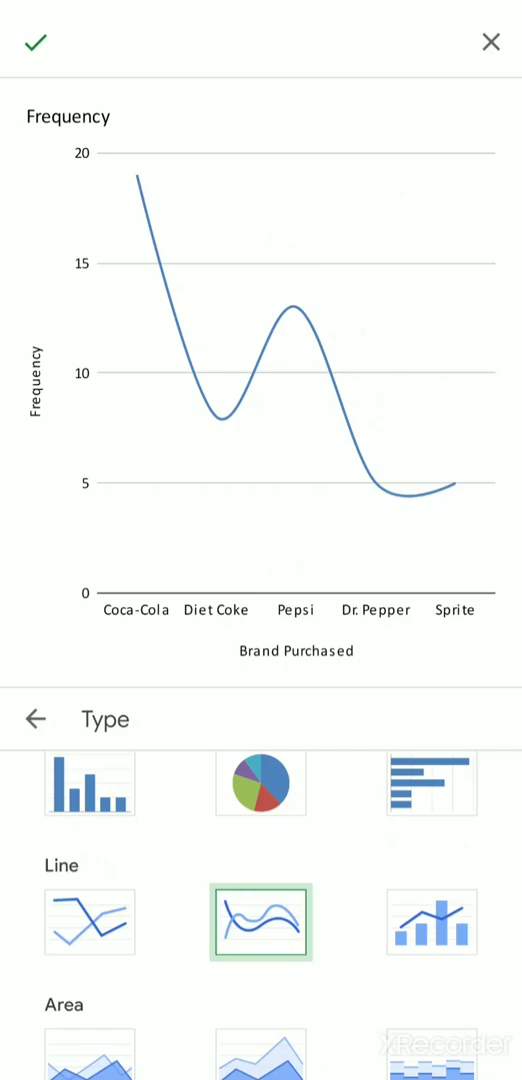
pyautogui.click(432, 922)
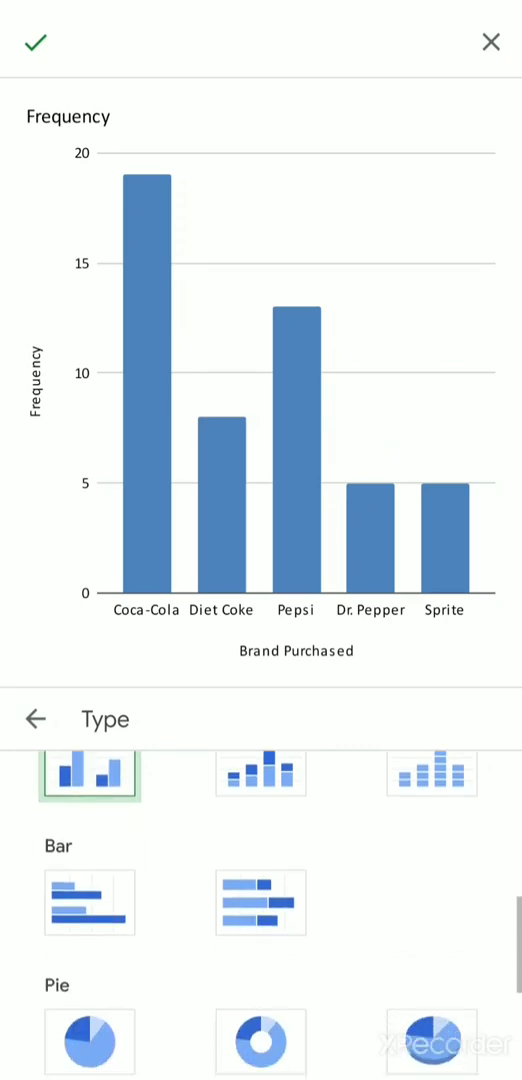
pyautogui.click(90, 1004)
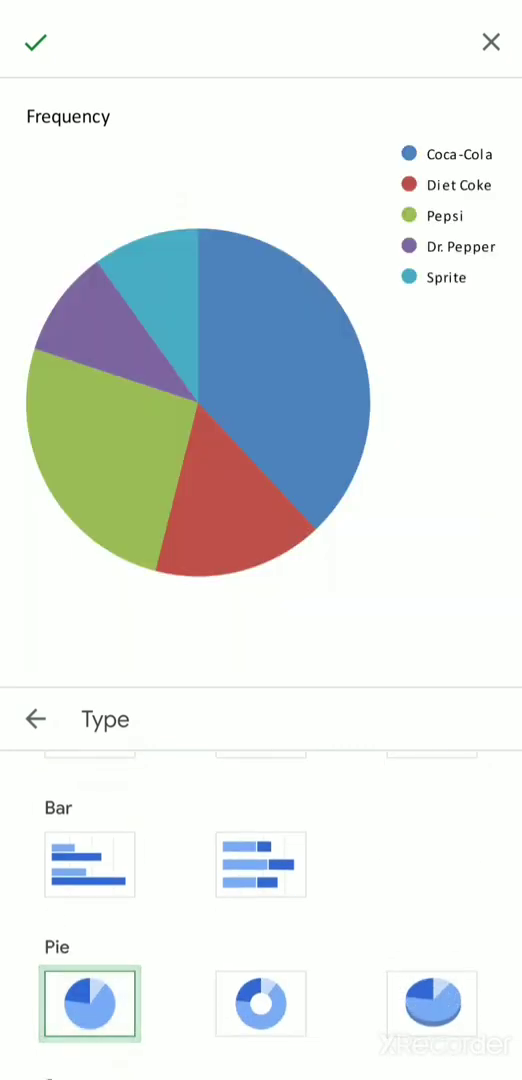
pyautogui.click(88, 864)
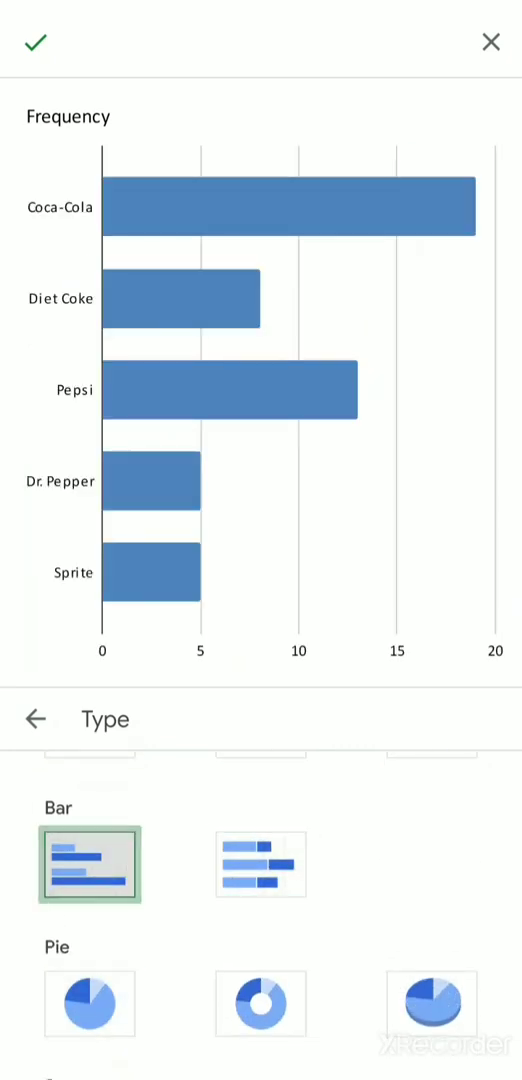
pyautogui.click(260, 1004)
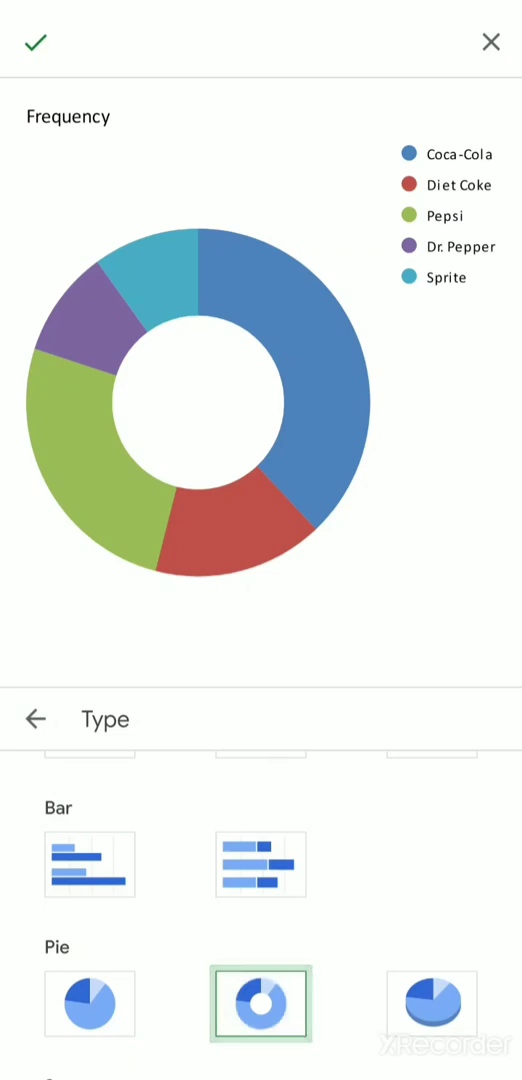
pyautogui.click(432, 1004)
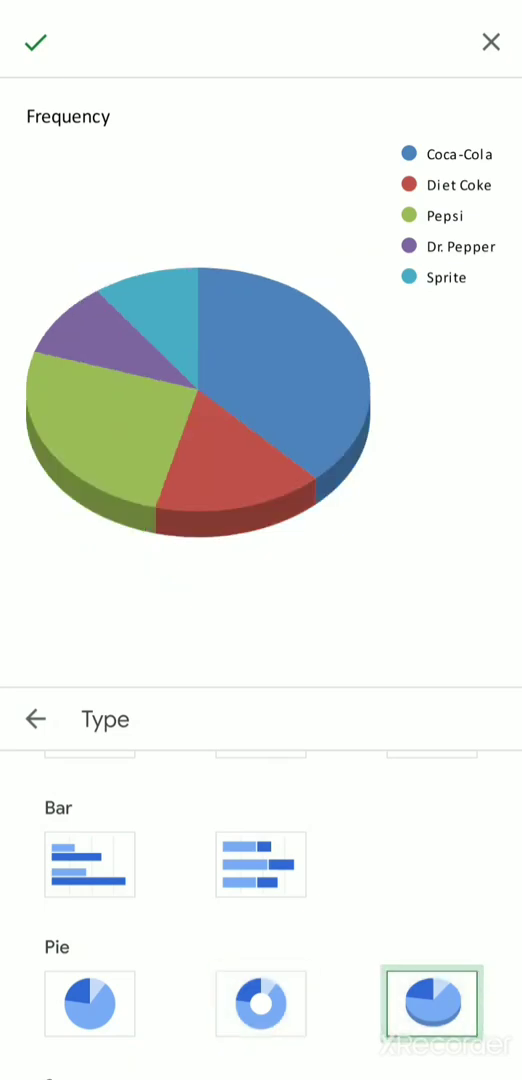
pyautogui.click(260, 1004)
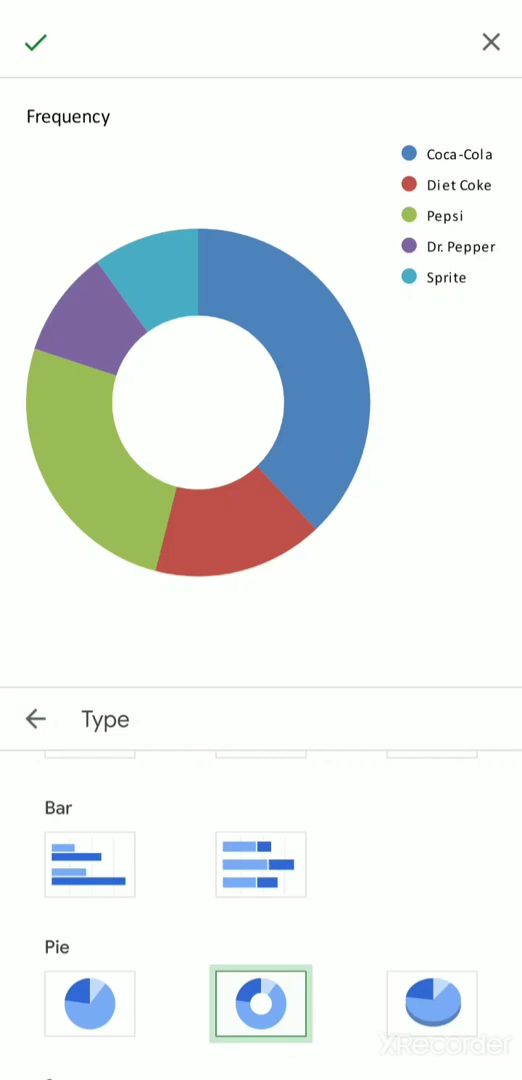
# - Keep the chart as a standard pie and apply the change back to the sheet
pyautogui.scroll(3)
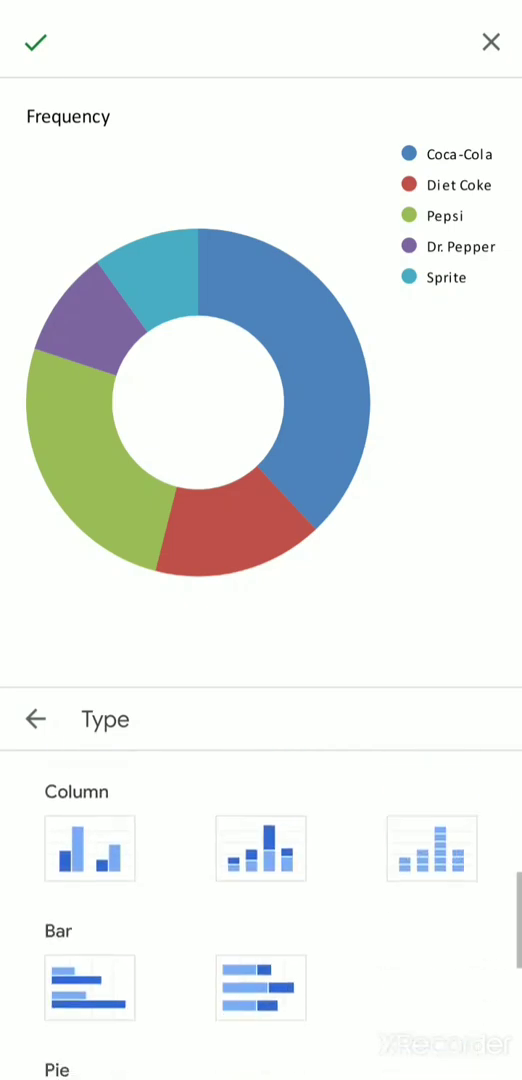
pyautogui.click(88, 852)
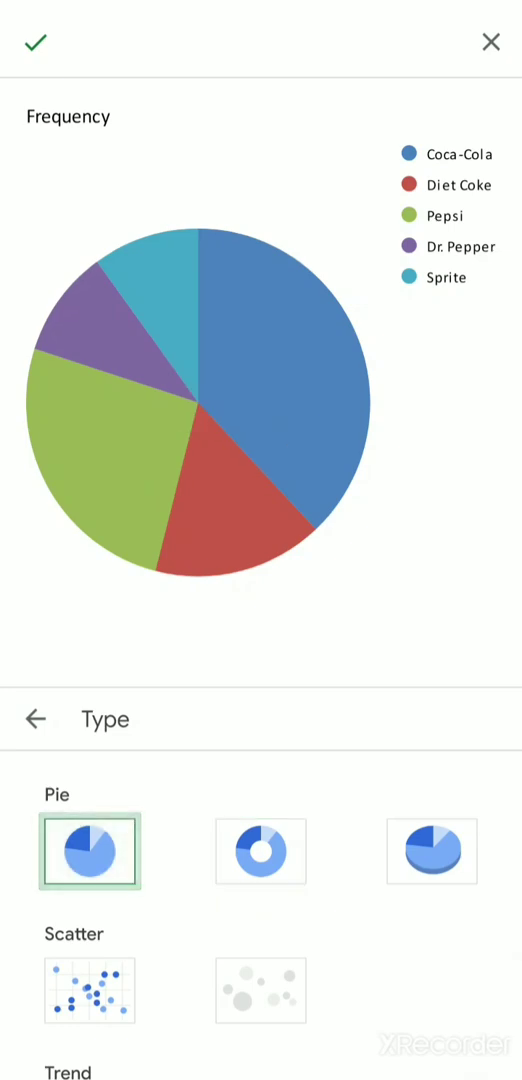
pyautogui.click(432, 852)
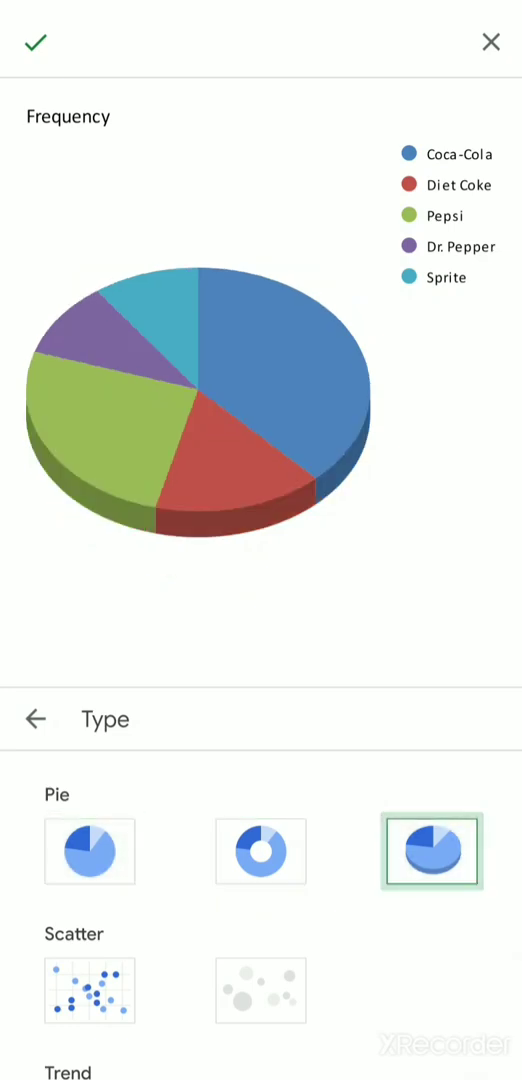
pyautogui.click(90, 852)
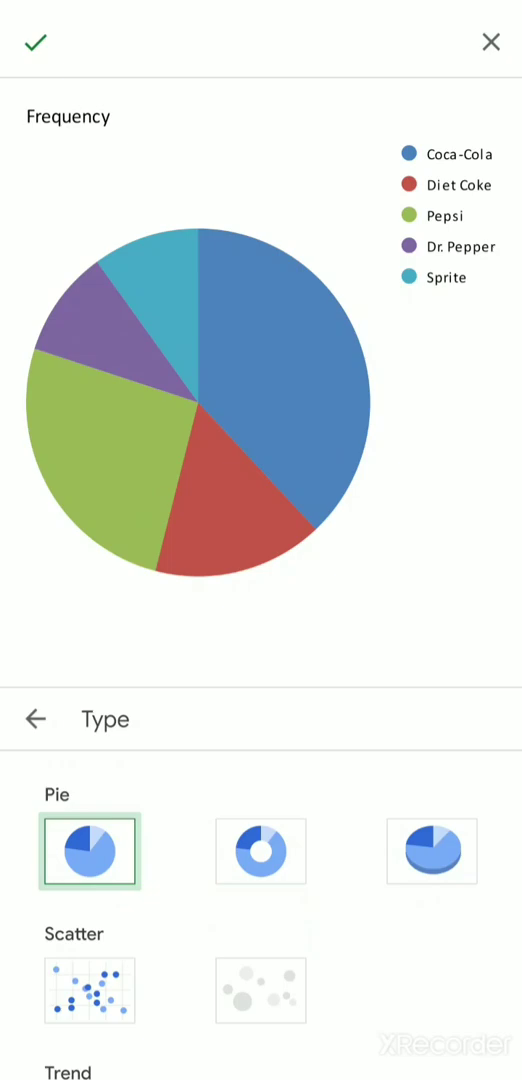
pyautogui.click(36, 42)
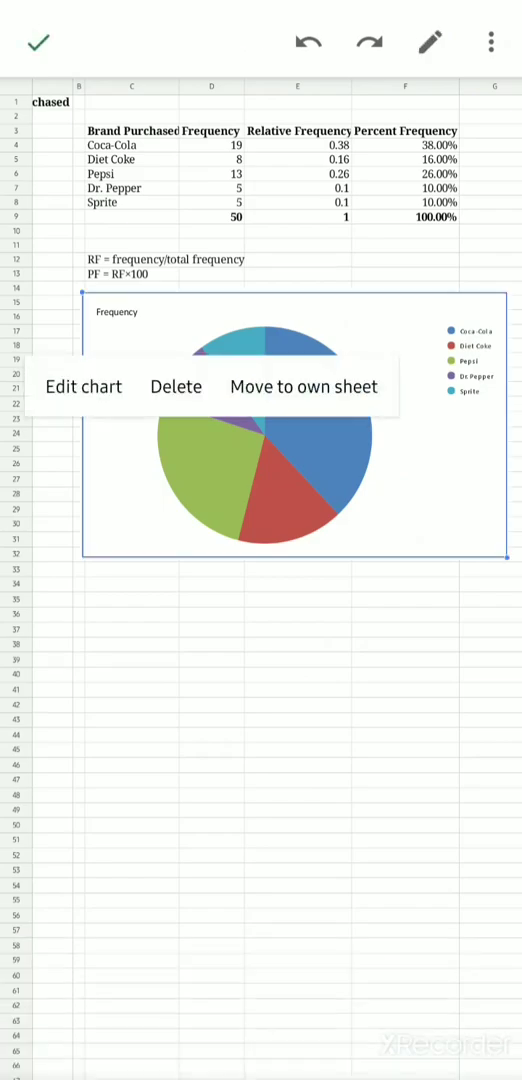
# - Reopen the chart editor and try Left, Bottom, Labelled and None legend placements
pyautogui.click(84, 386)
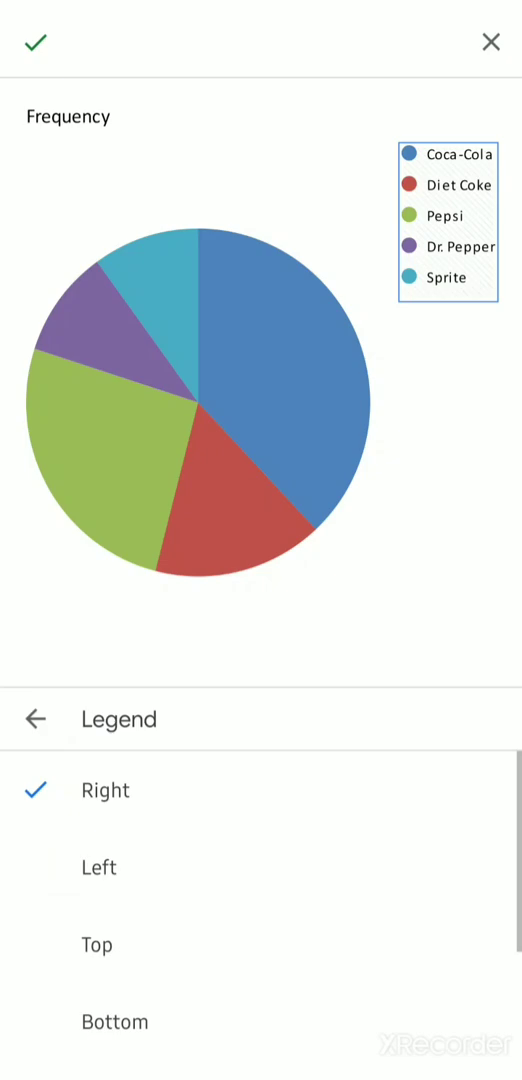
pyautogui.scroll(-3)
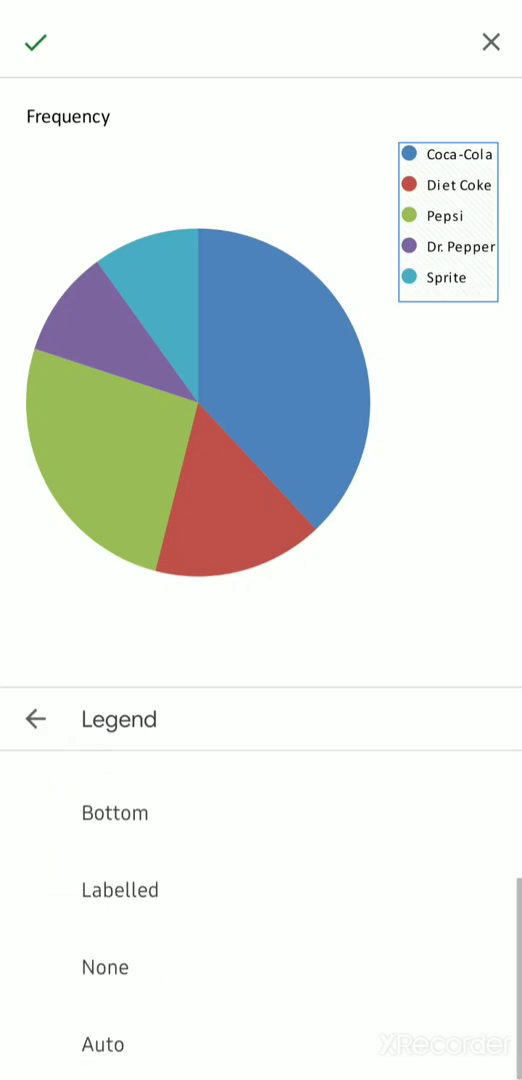
pyautogui.scroll(3)
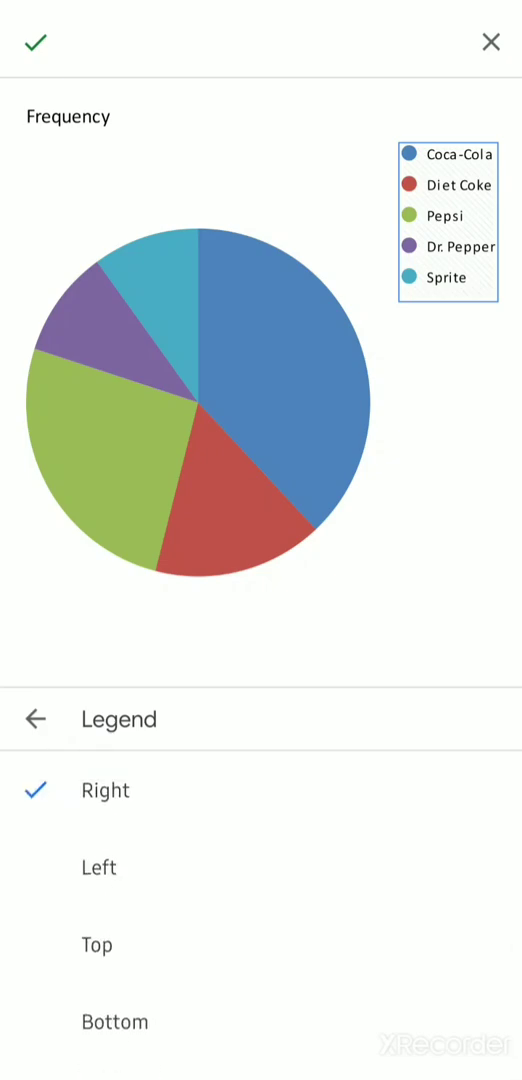
pyautogui.click(96, 868)
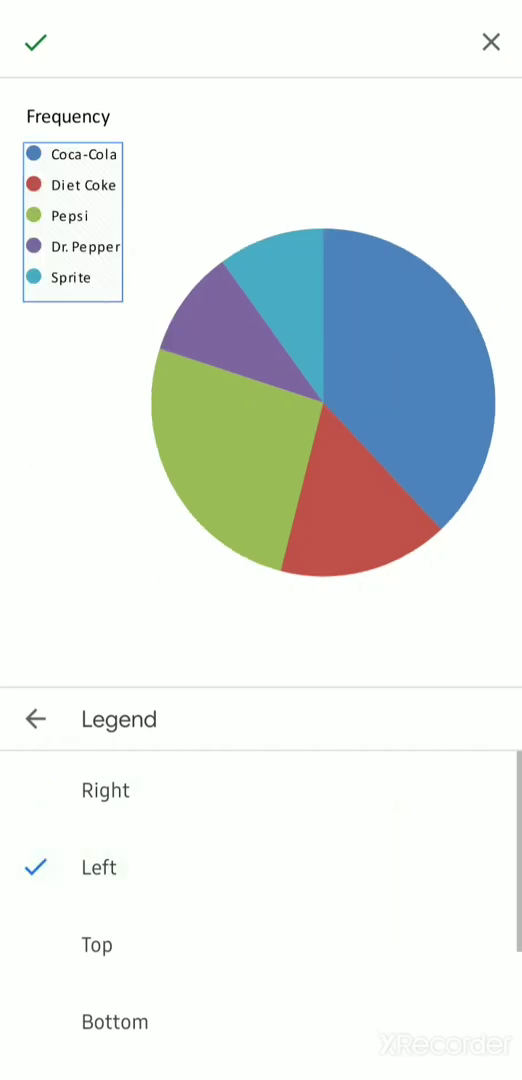
pyautogui.click(114, 1020)
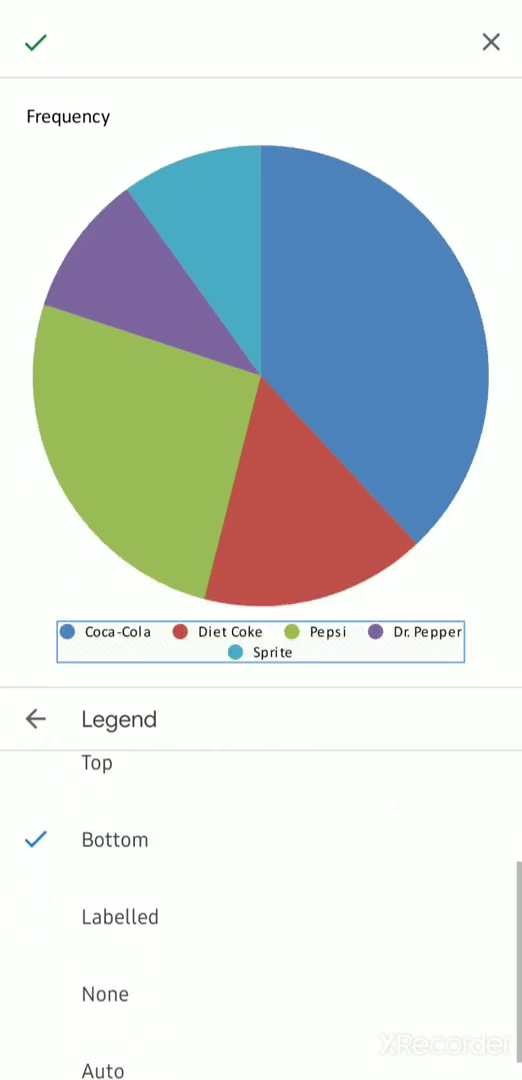
pyautogui.click(120, 916)
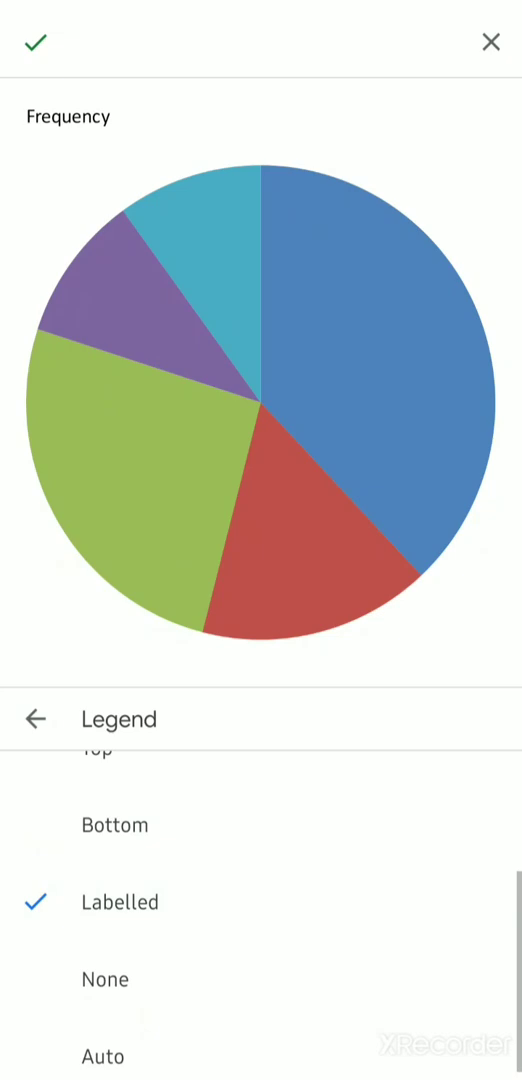
pyautogui.click(104, 980)
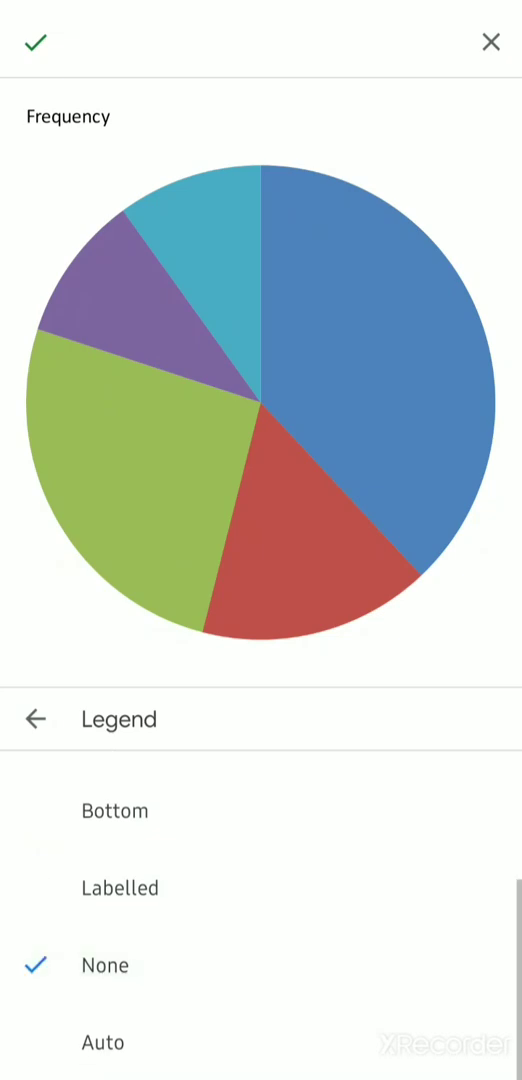
# - Try Right and Left placements, then set the legend to Top above the pie
pyautogui.scroll(3)
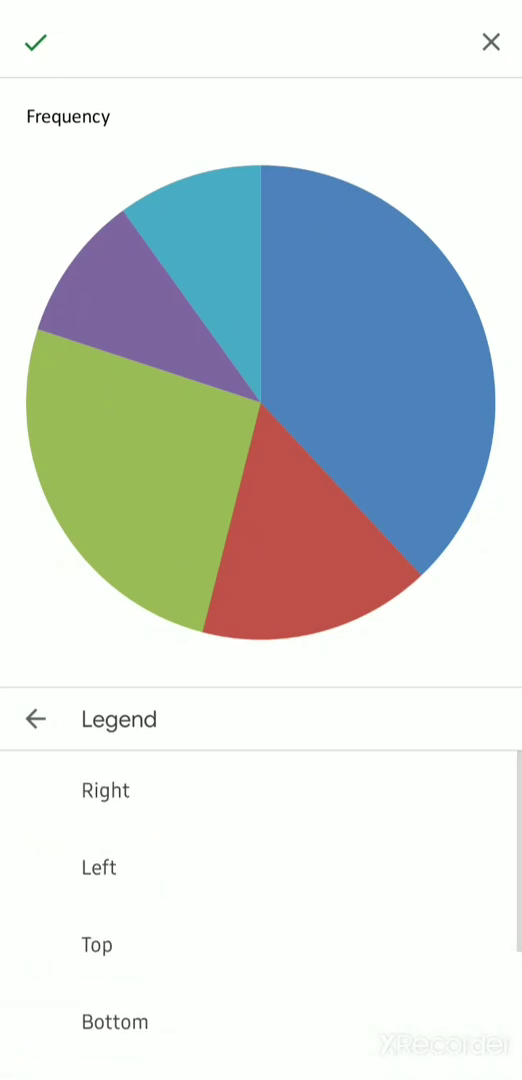
pyautogui.click(104, 790)
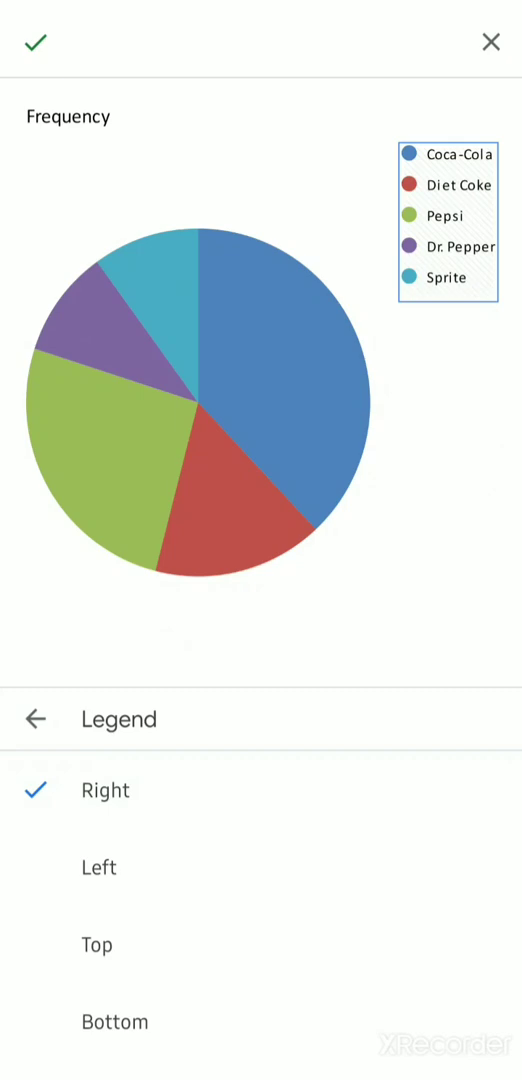
pyautogui.click(98, 866)
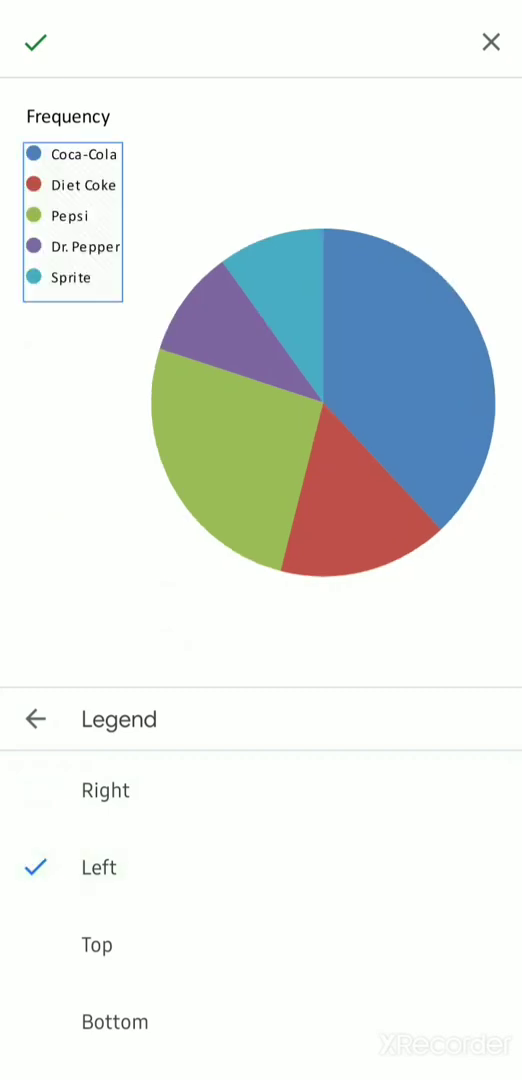
pyautogui.click(96, 944)
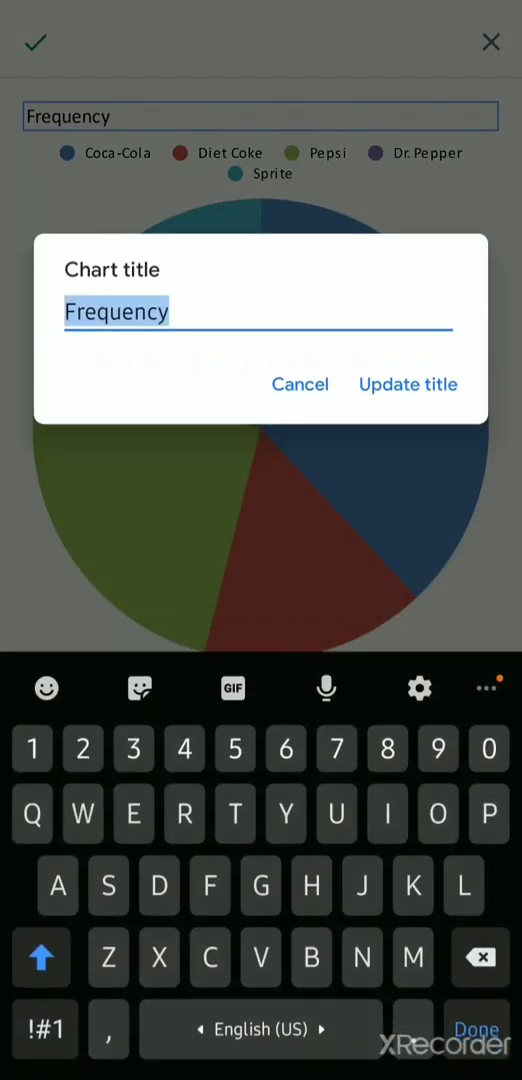
# - Insert 'Softdrink Brand ' before the title to make it 'Softdrink Brand Frequency' and update it
pyautogui.click(64, 312)
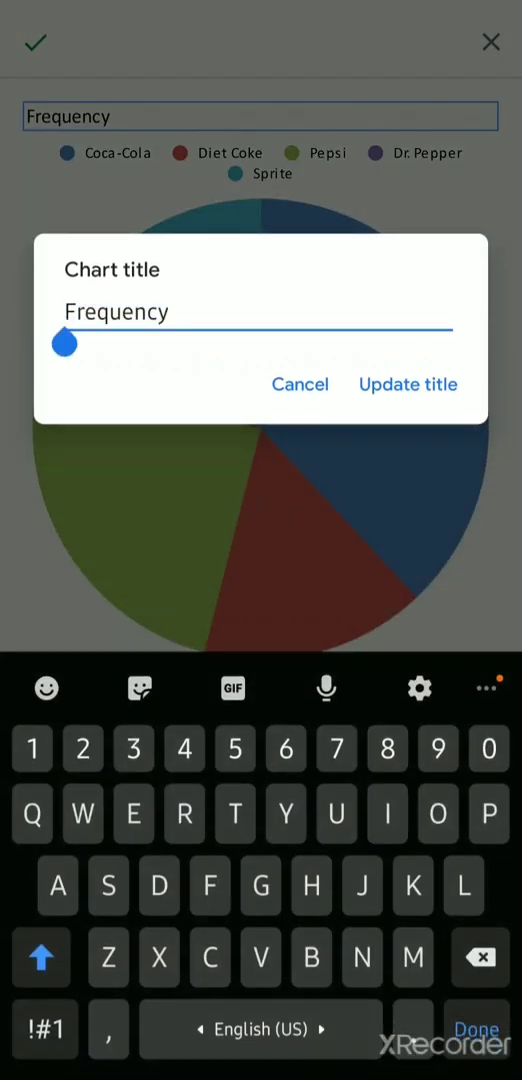
pyautogui.write('S')
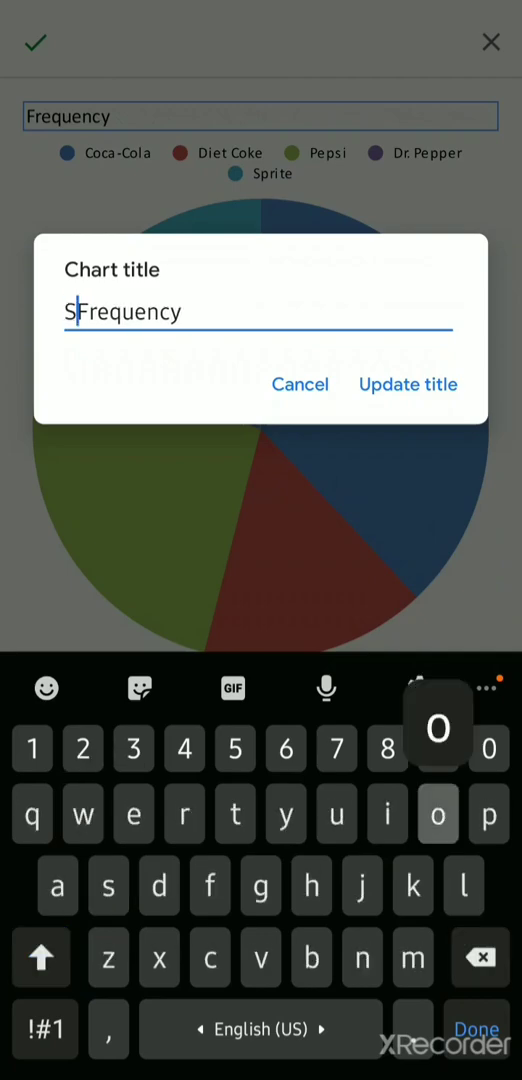
pyautogui.write('oft')
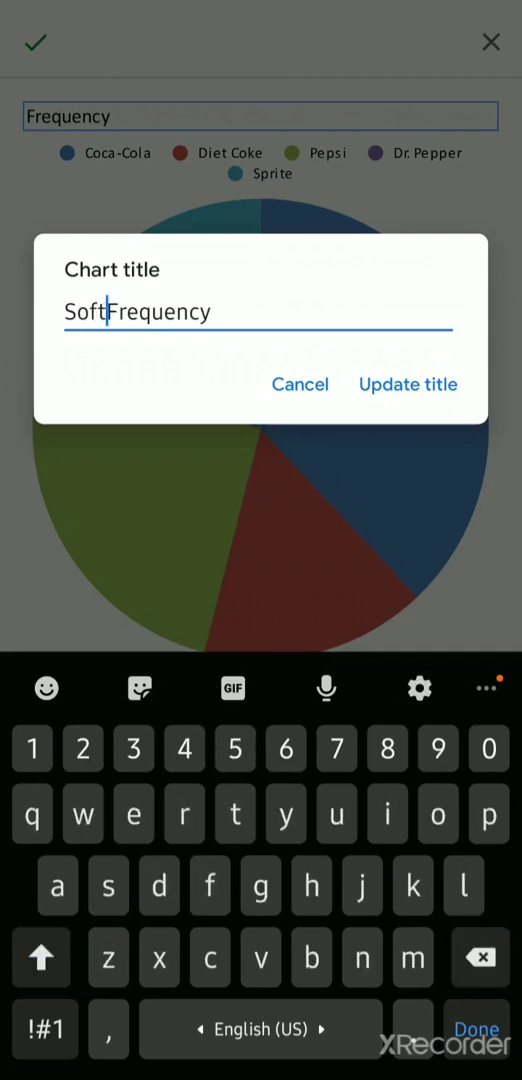
pyautogui.write('drink Ba')
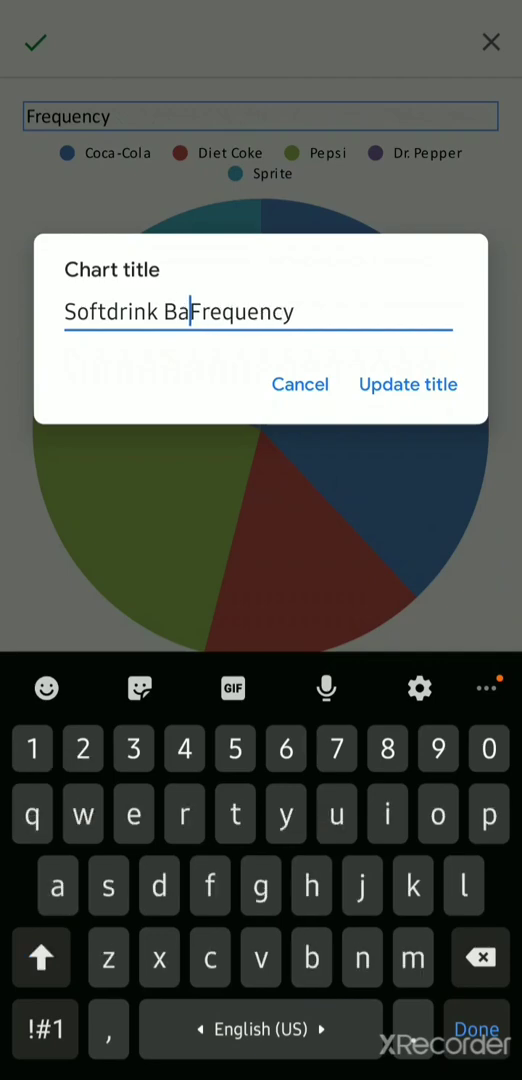
pyautogui.write('nd')
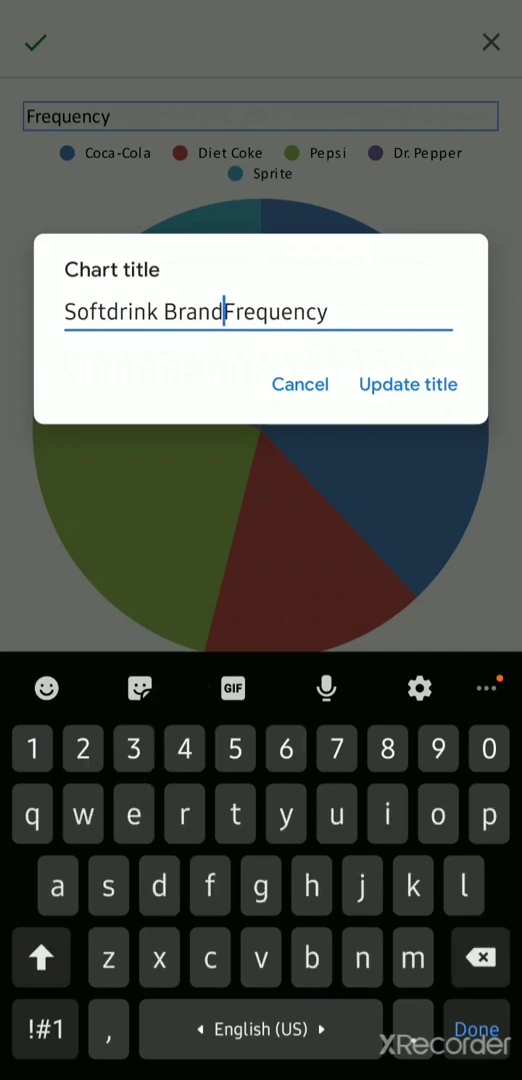
pyautogui.click(408, 384)
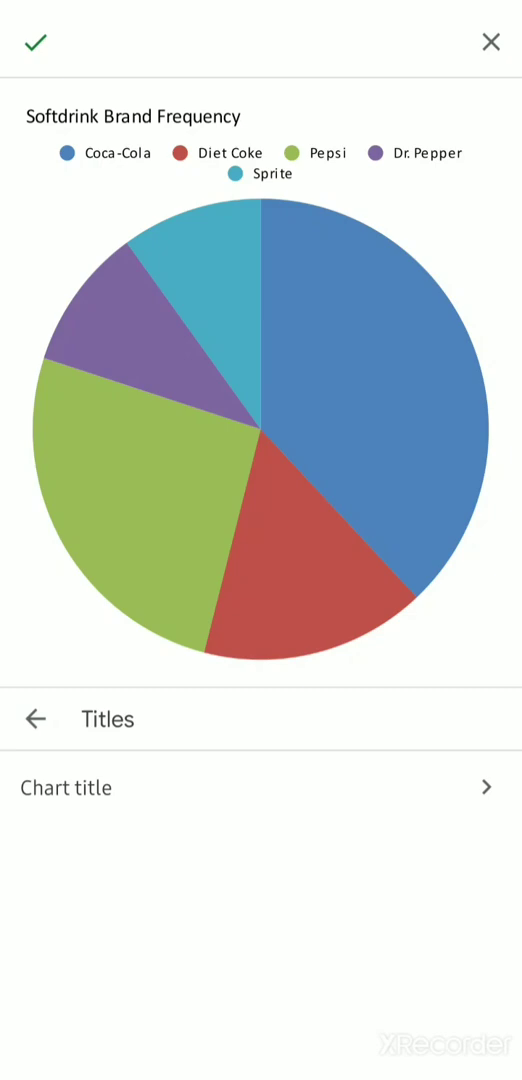
# - Colour the Coca-Cola slice red, Diet Coke grey and Pepsi blue
pyautogui.click(36, 720)
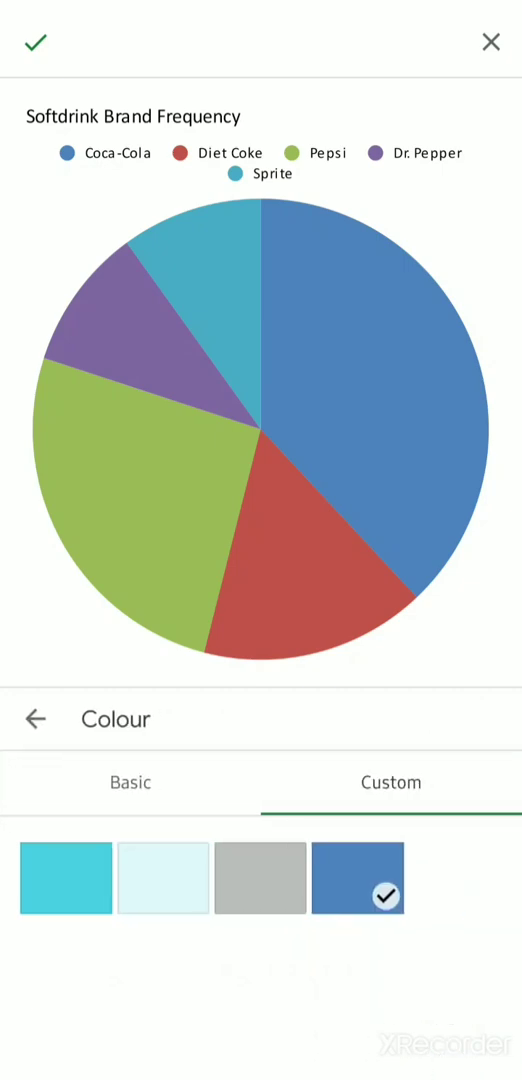
pyautogui.click(128, 782)
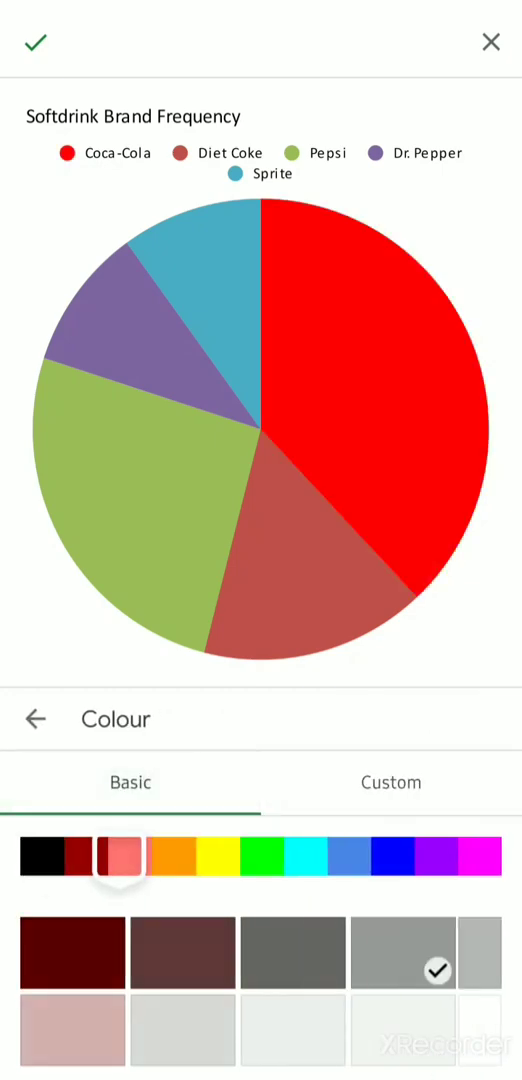
pyautogui.click(126, 882)
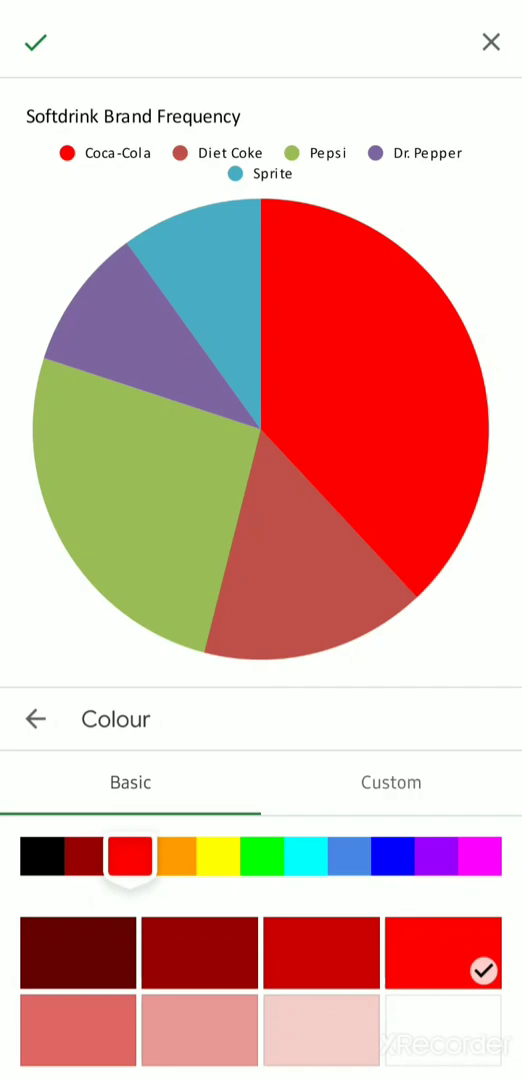
pyautogui.click(36, 720)
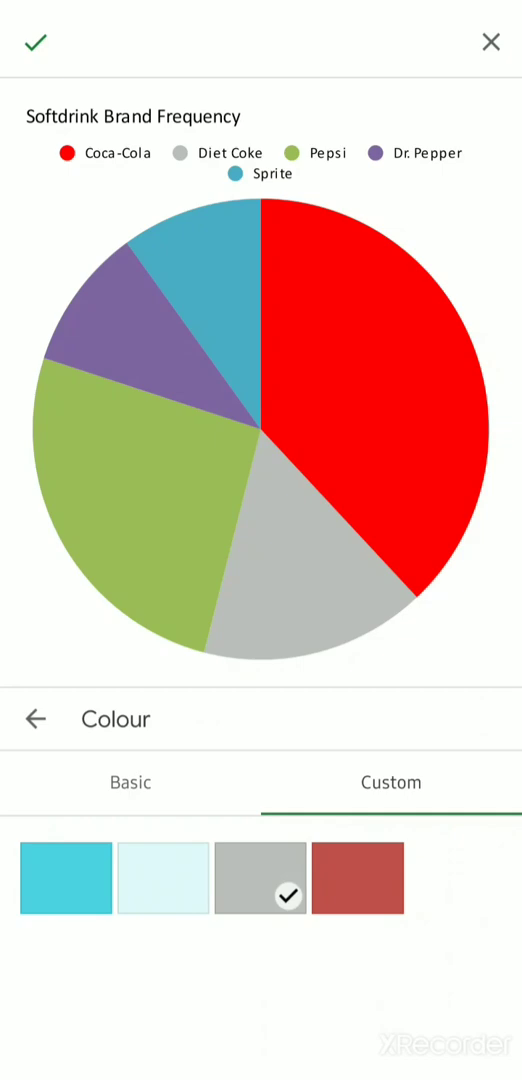
pyautogui.click(36, 720)
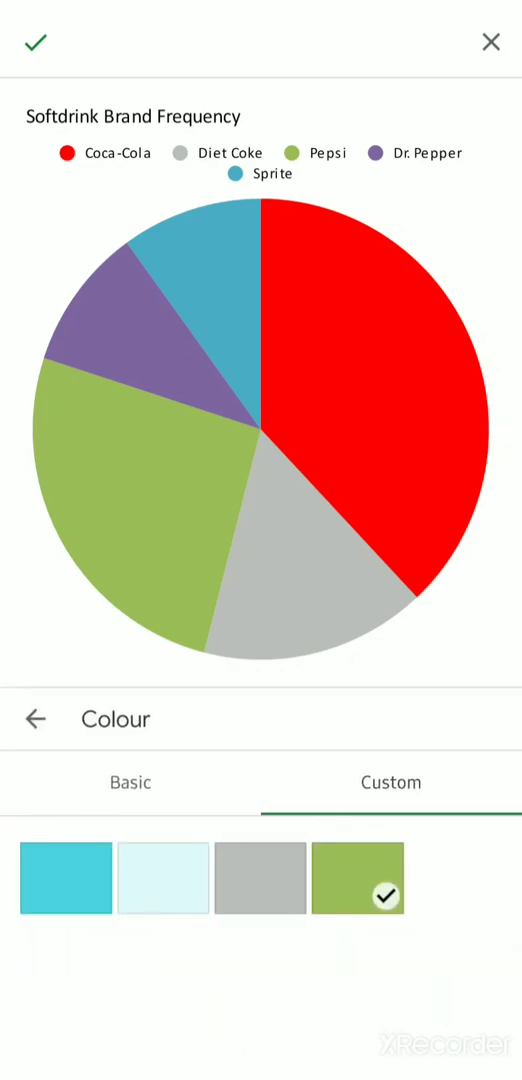
pyautogui.click(128, 782)
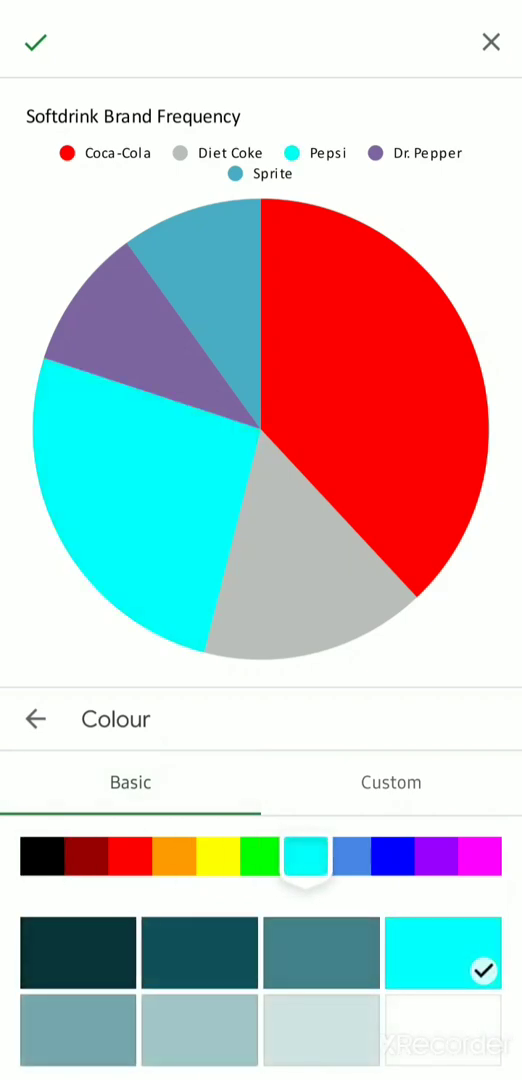
pyautogui.click(392, 856)
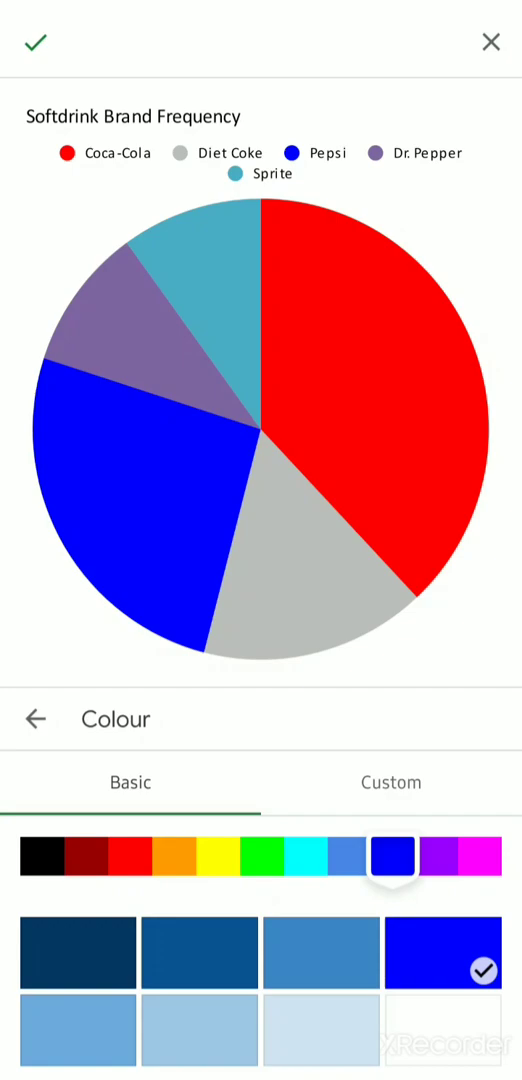
# - Colour the Dr. Pepper slice yellow and Sprite green, returning to the colour list
pyautogui.click(390, 784)
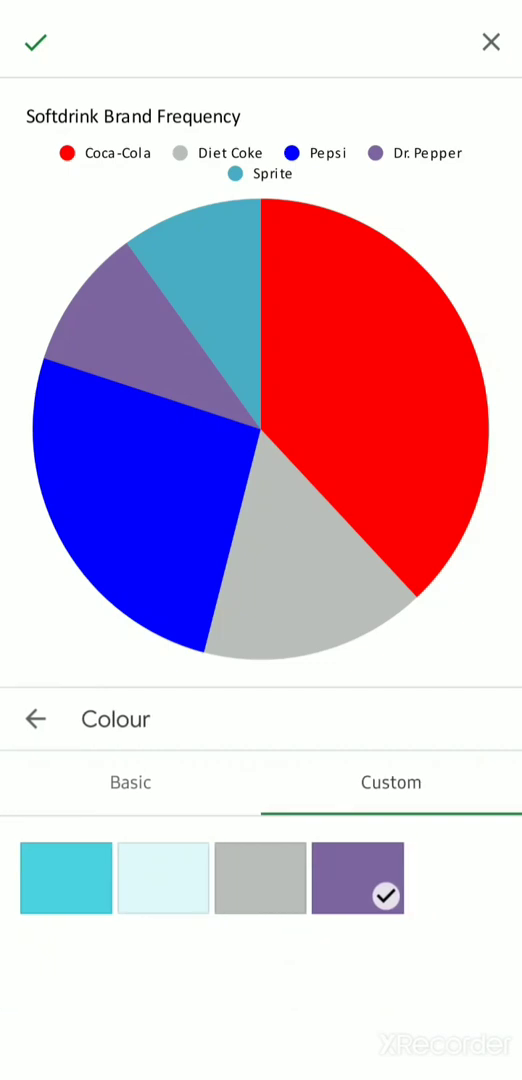
pyautogui.click(130, 784)
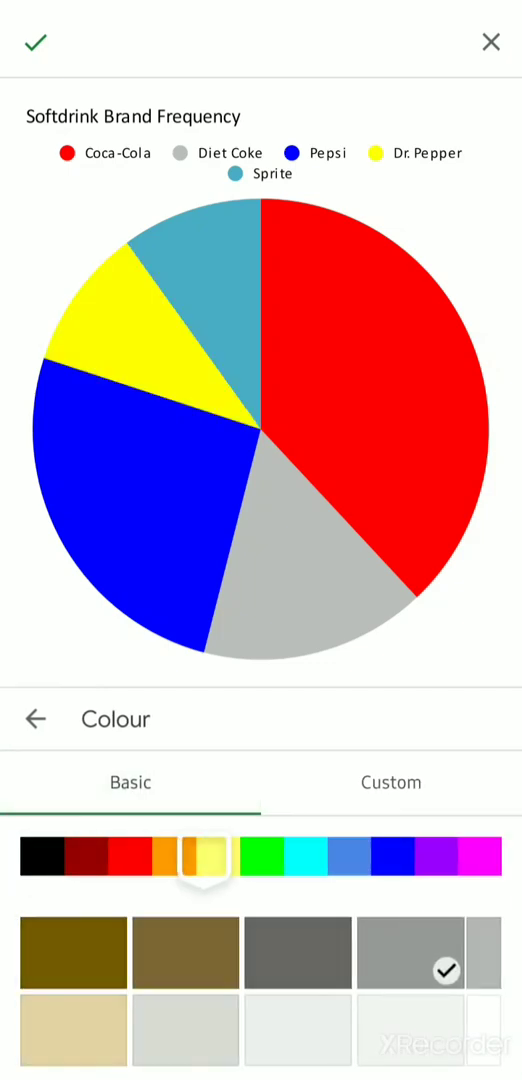
pyautogui.click(36, 720)
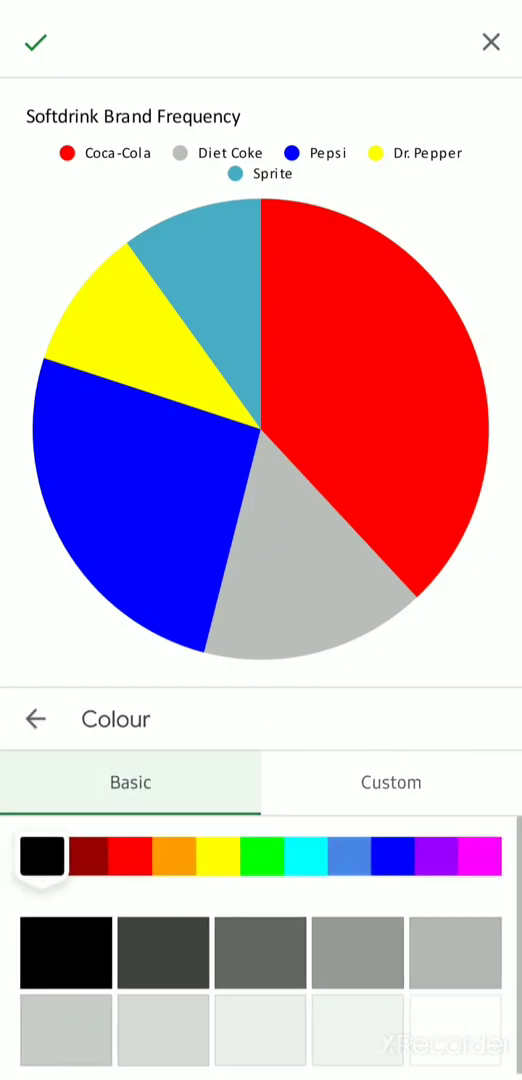
pyautogui.click(260, 856)
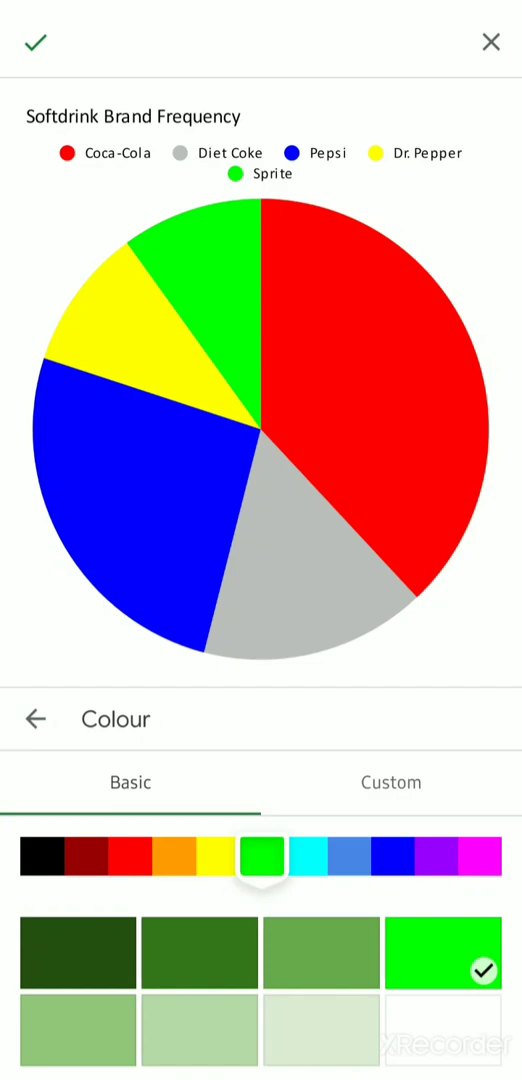
pyautogui.click(36, 718)
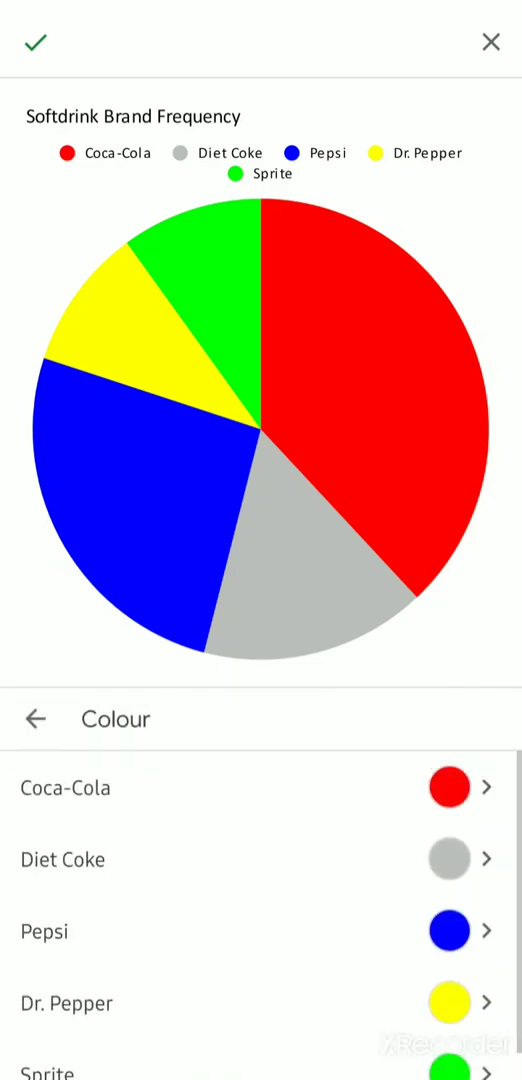
# - Save the chart edits so the recoloured pie sits below the frequency table
pyautogui.click(36, 42)
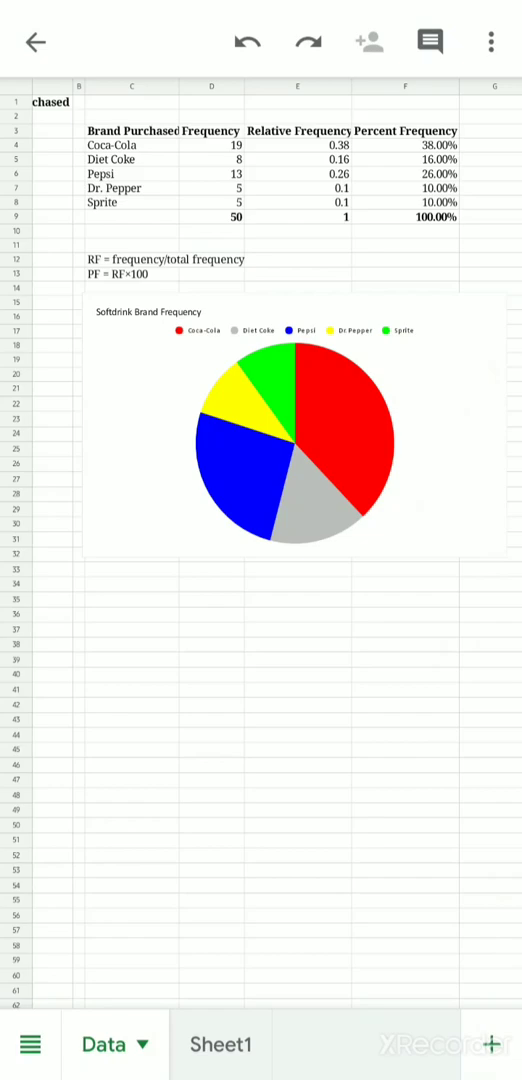
pyautogui.hscroll(3)
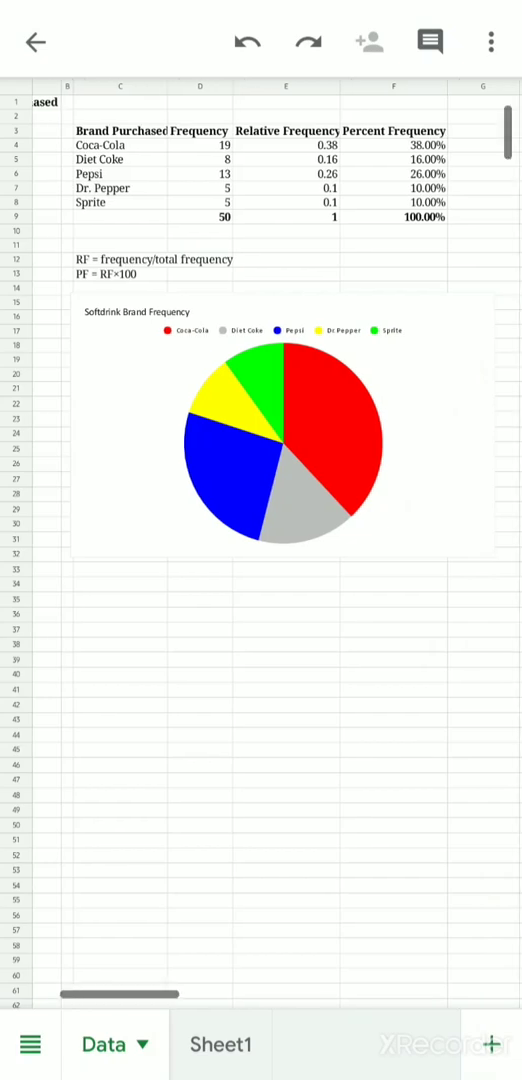